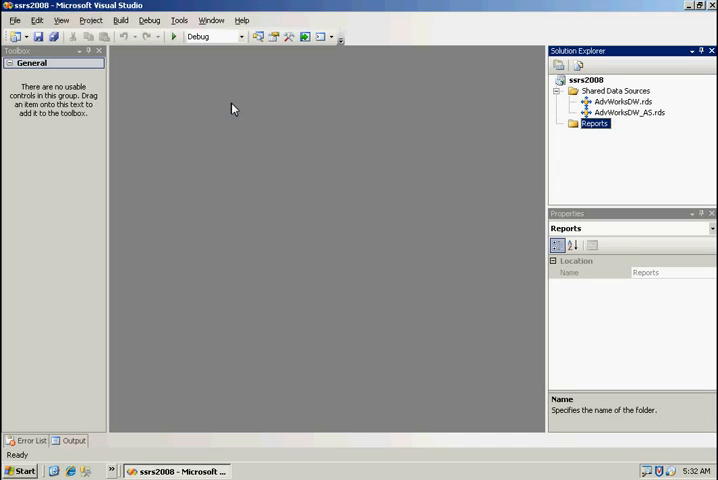
mouse_move(249, 105)
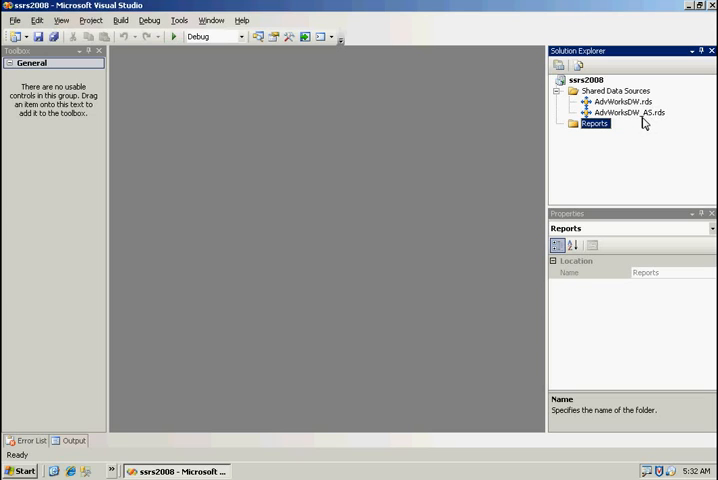
mouse_move(630, 142)
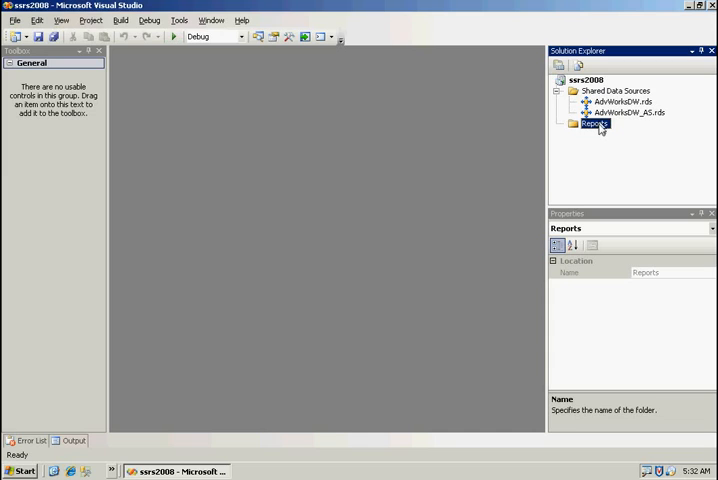
Add a new blank report, Report1.rdl, to the Reports folder
right_click(595, 123)
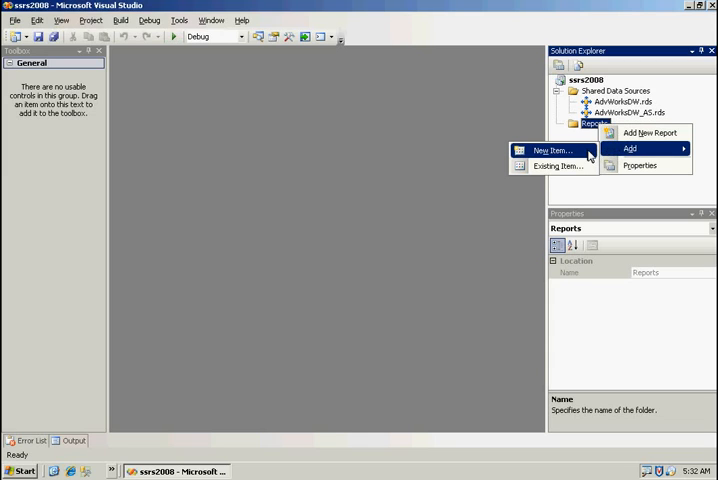
left_click(552, 150)
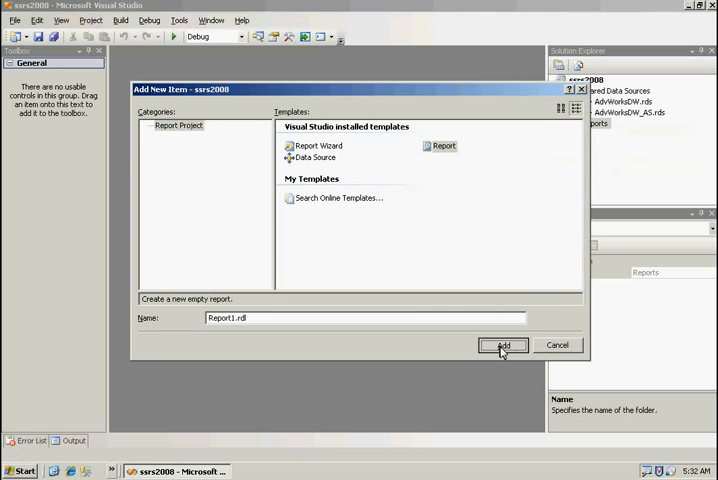
left_click(503, 345)
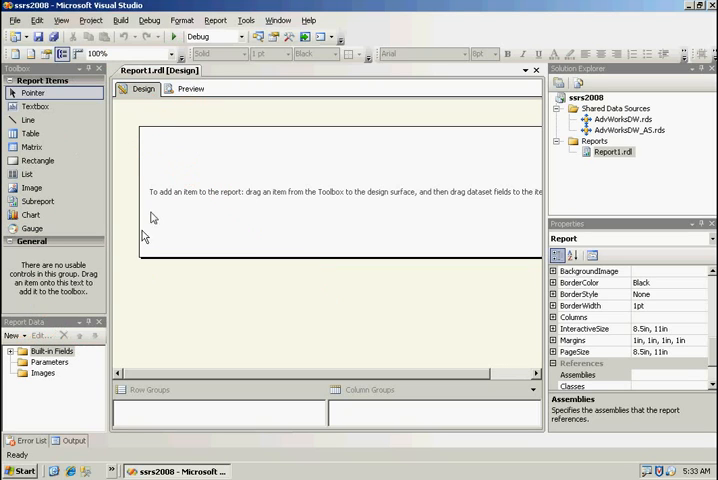
Create DataSource1 on Report1 using a shared data source reference
left_click(11, 336)
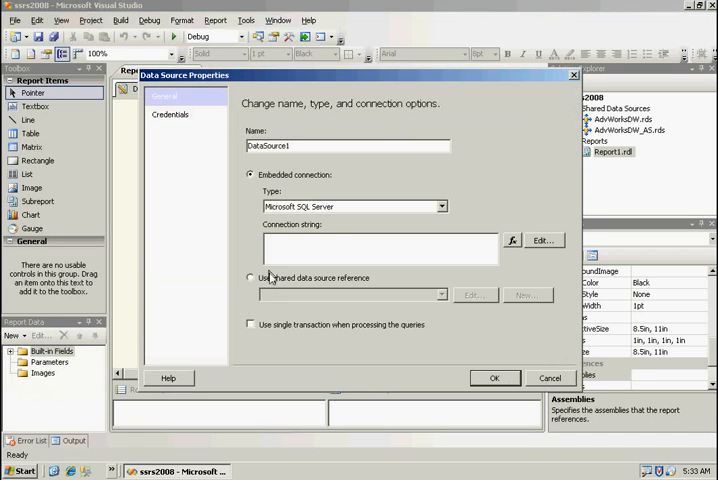
left_click(250, 278)
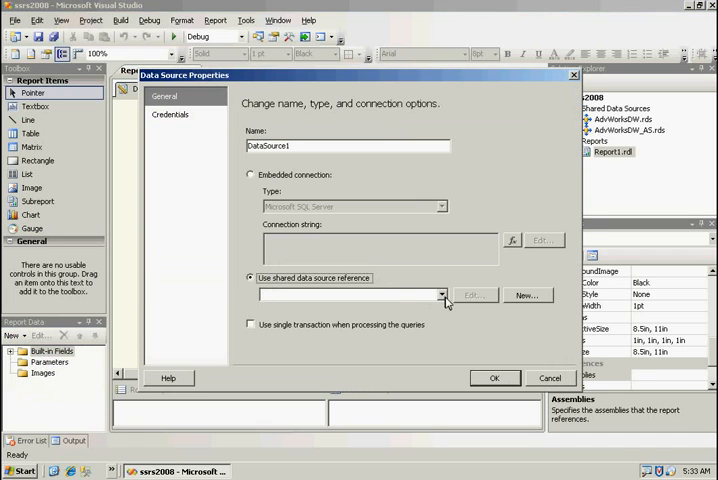
left_click(345, 294)
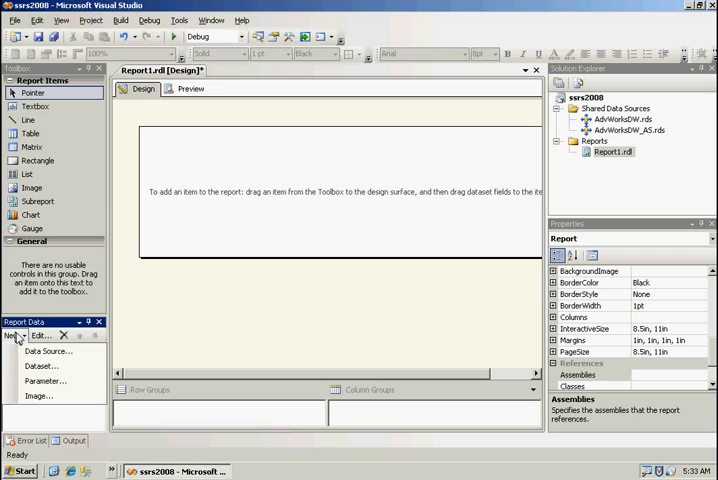
Create DataSet1 querying the Product Gross Profit Margin KPI fields in Query Designer
left_click(41, 366)
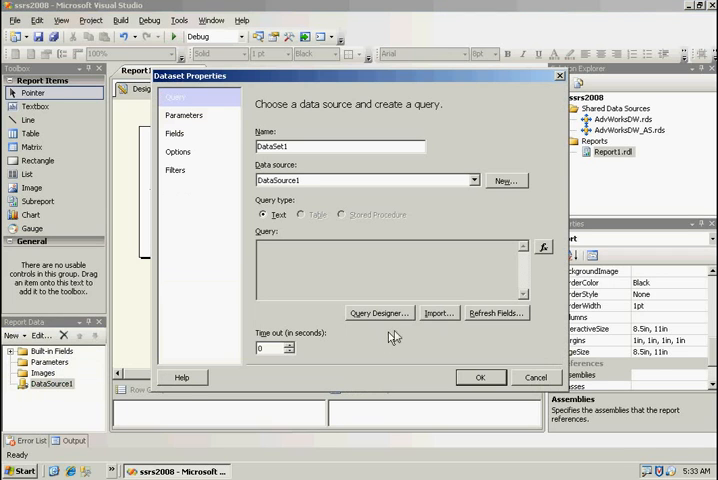
left_click(379, 312)
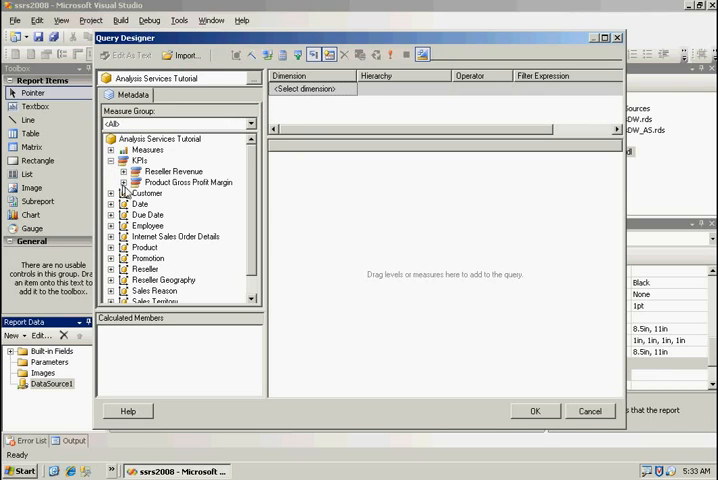
left_click(111, 182)
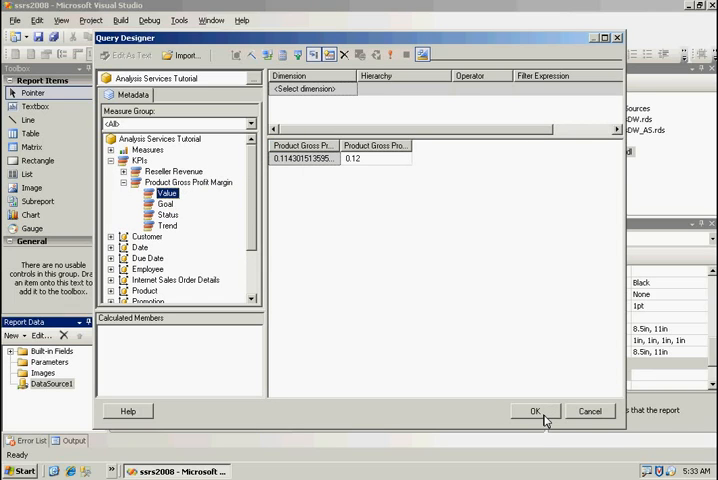
left_click(535, 411)
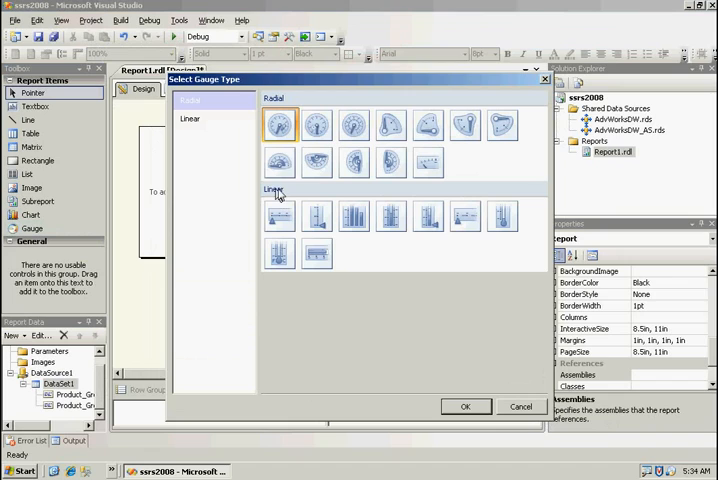
mouse_move(295, 100)
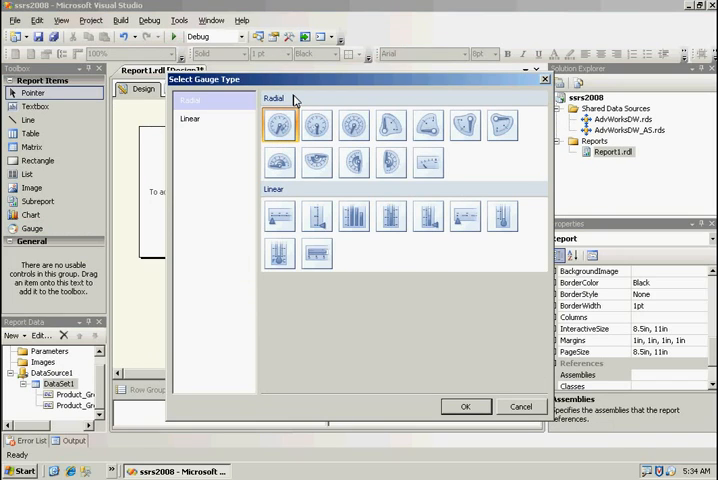
Insert a half-circle radial gauge onto the report
left_click(279, 216)
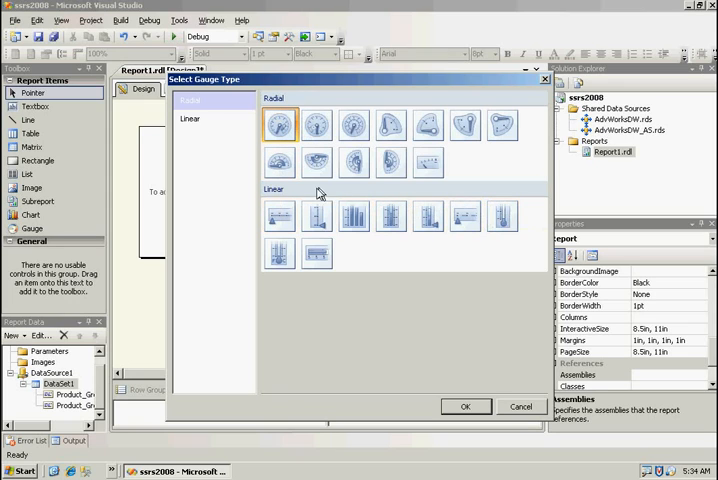
left_click(279, 162)
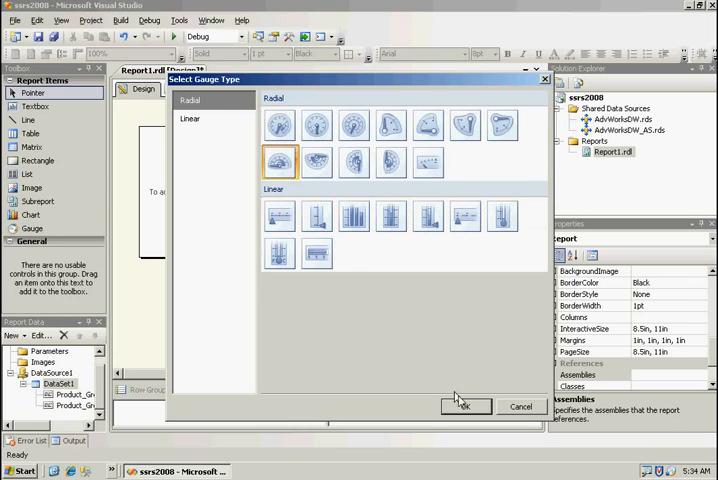
left_click(463, 407)
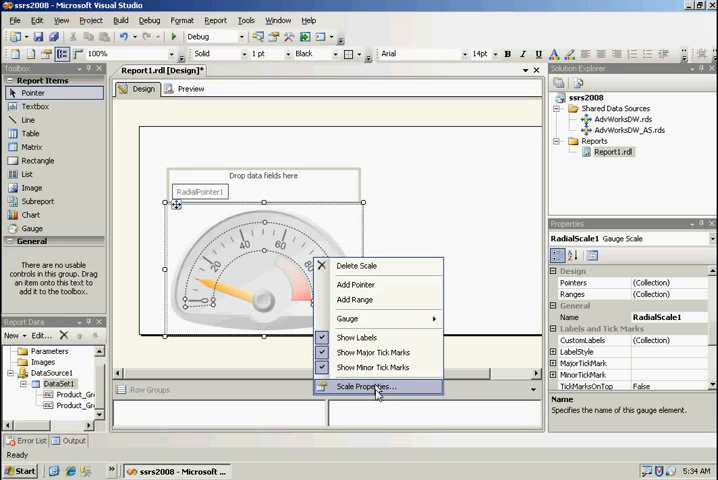
Bind the gauge to Sum(Product_Gross_Profit_Margin_Value) and set the scale maximum by expression
left_click(363, 386)
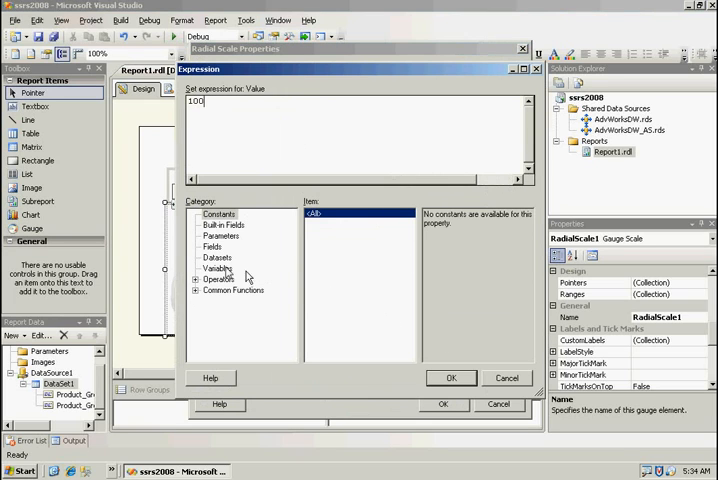
left_click(217, 257)
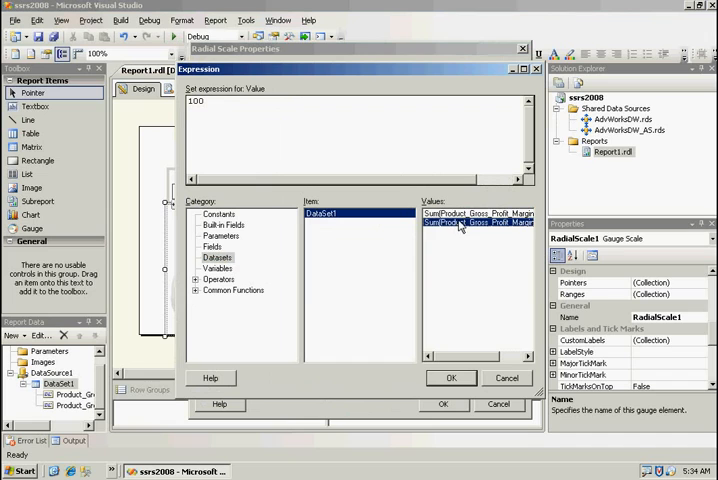
left_click(451, 377)
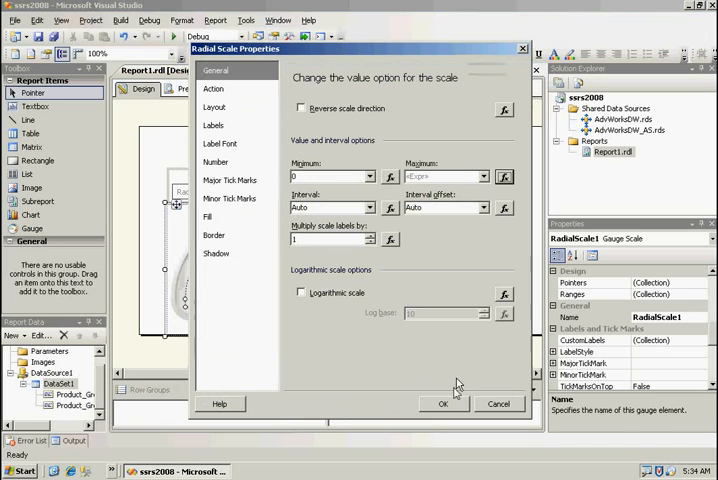
left_click(446, 404)
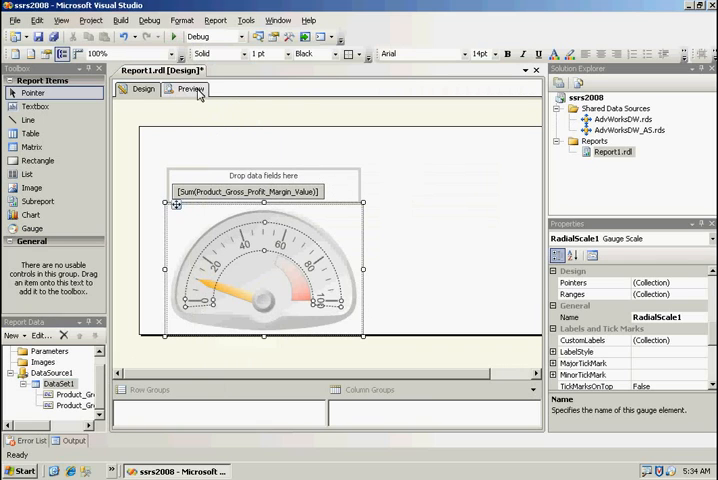
left_click(190, 89)
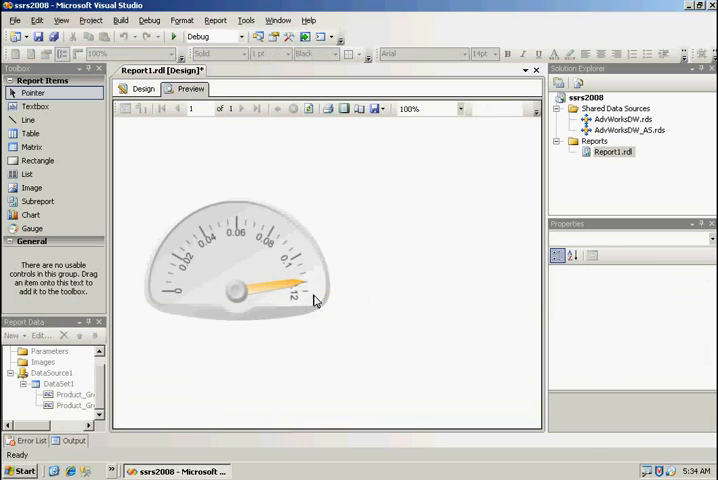
mouse_move(293, 287)
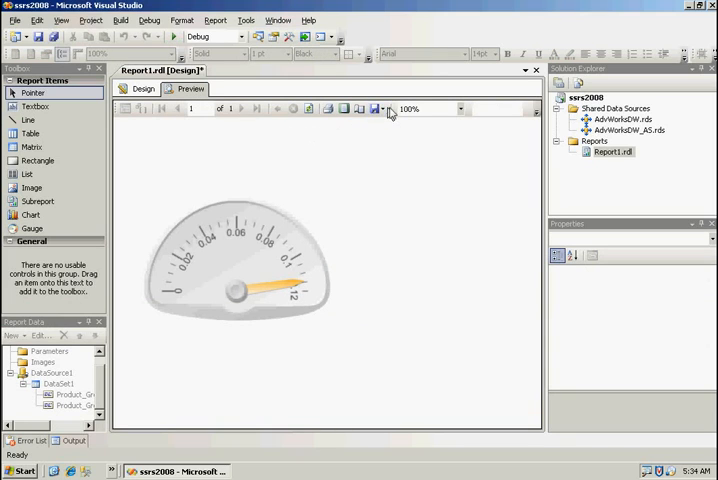
left_click(376, 108)
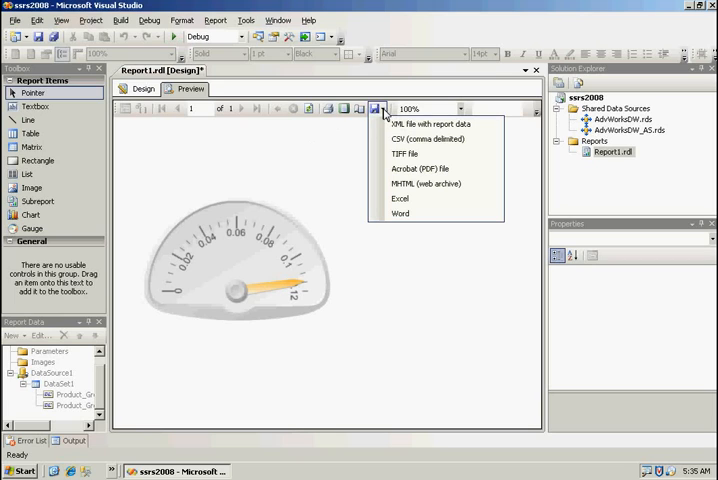
mouse_move(420, 168)
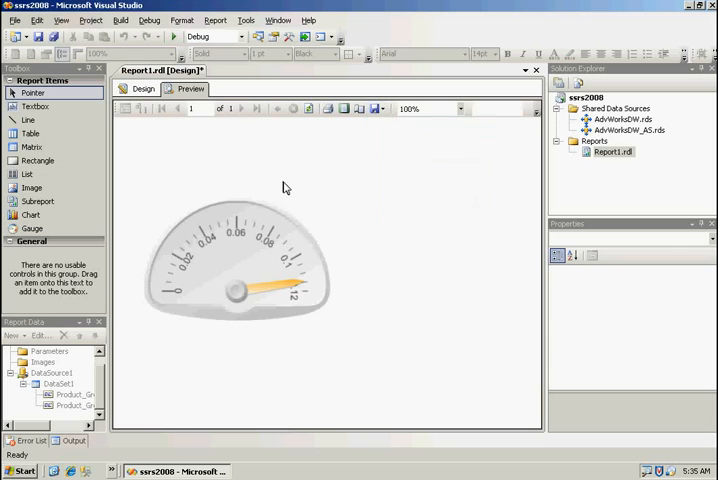
left_click(143, 89)
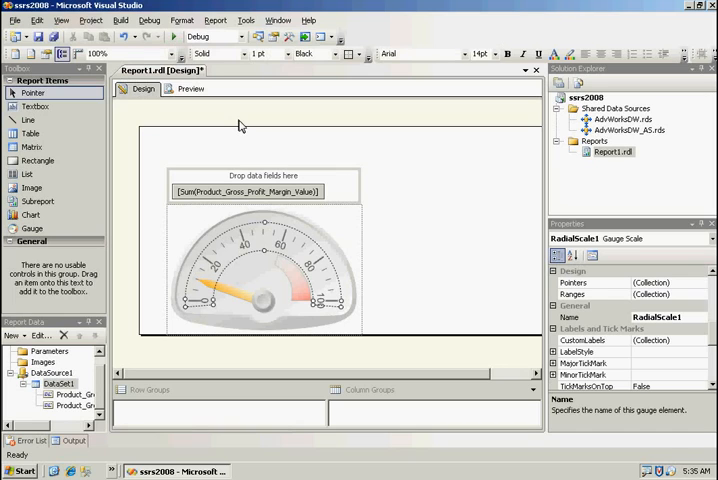
mouse_move(125, 185)
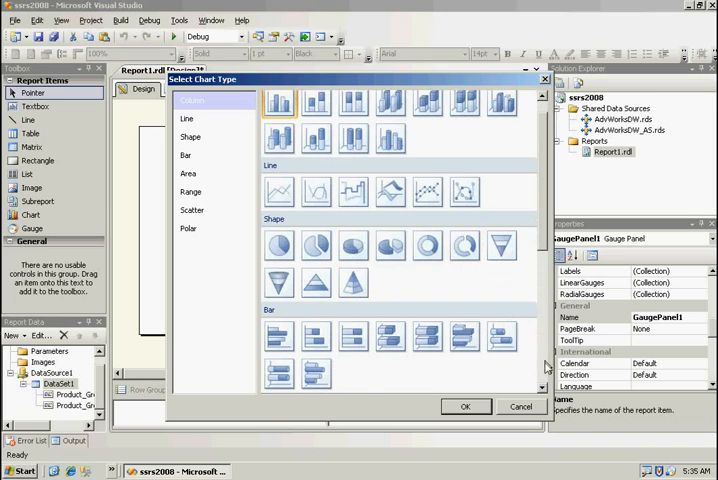
Add a basic column chart, Chart2, beside the gauge
scroll("down", 3)
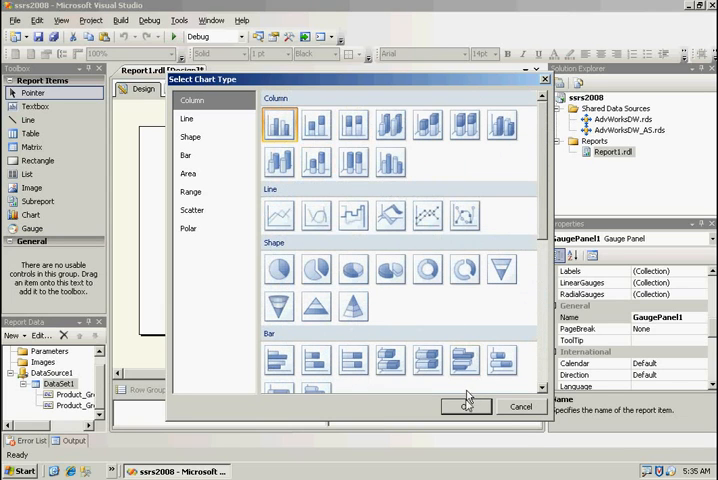
left_click(465, 406)
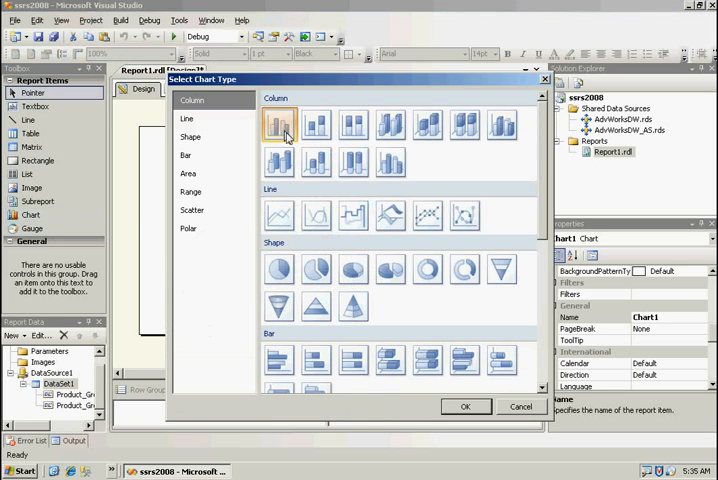
left_click(465, 406)
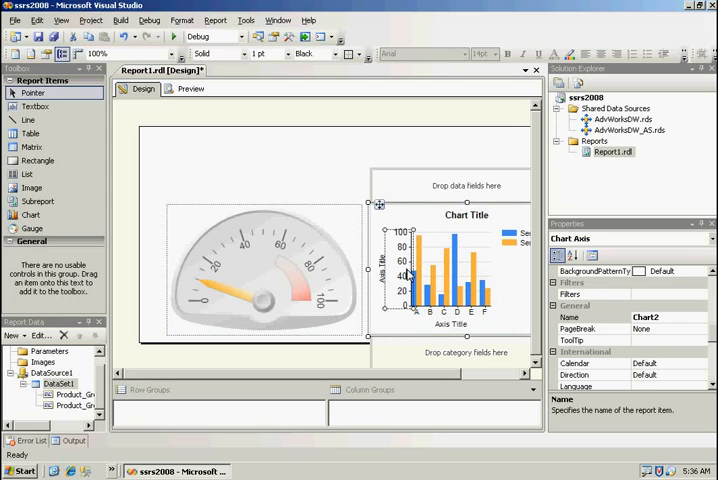
Enable scale breaks in the chart's vertical axis properties
right_click(400, 278)
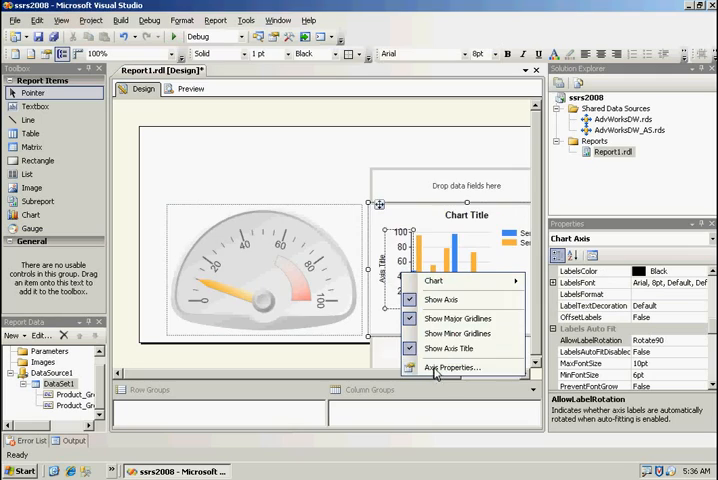
left_click(452, 367)
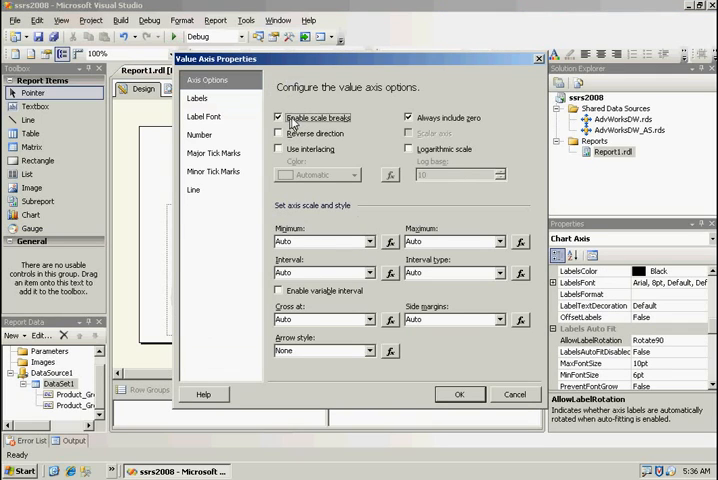
mouse_move(360, 148)
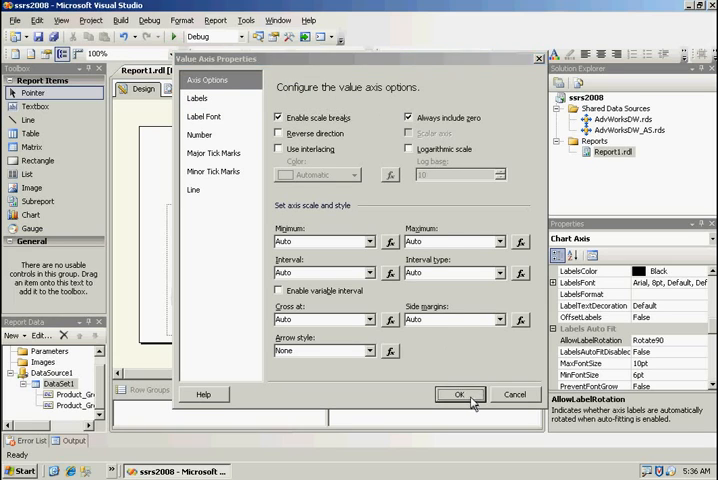
left_click(459, 394)
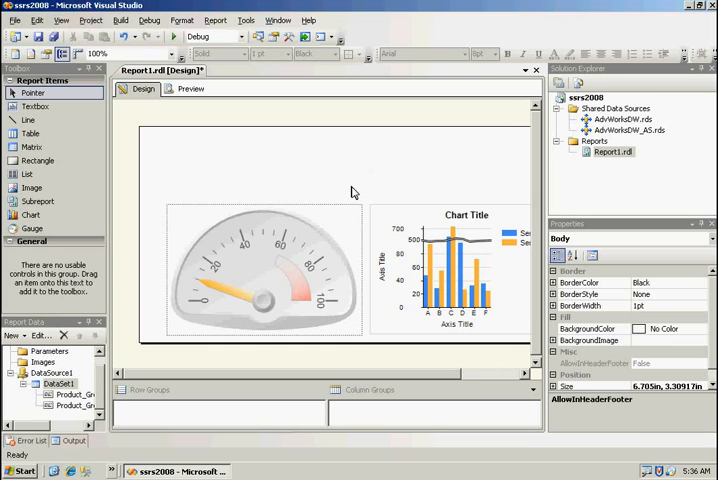
mouse_move(221, 189)
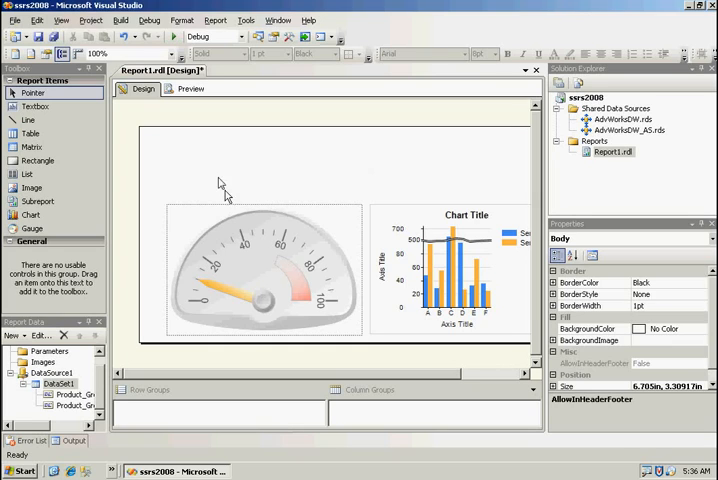